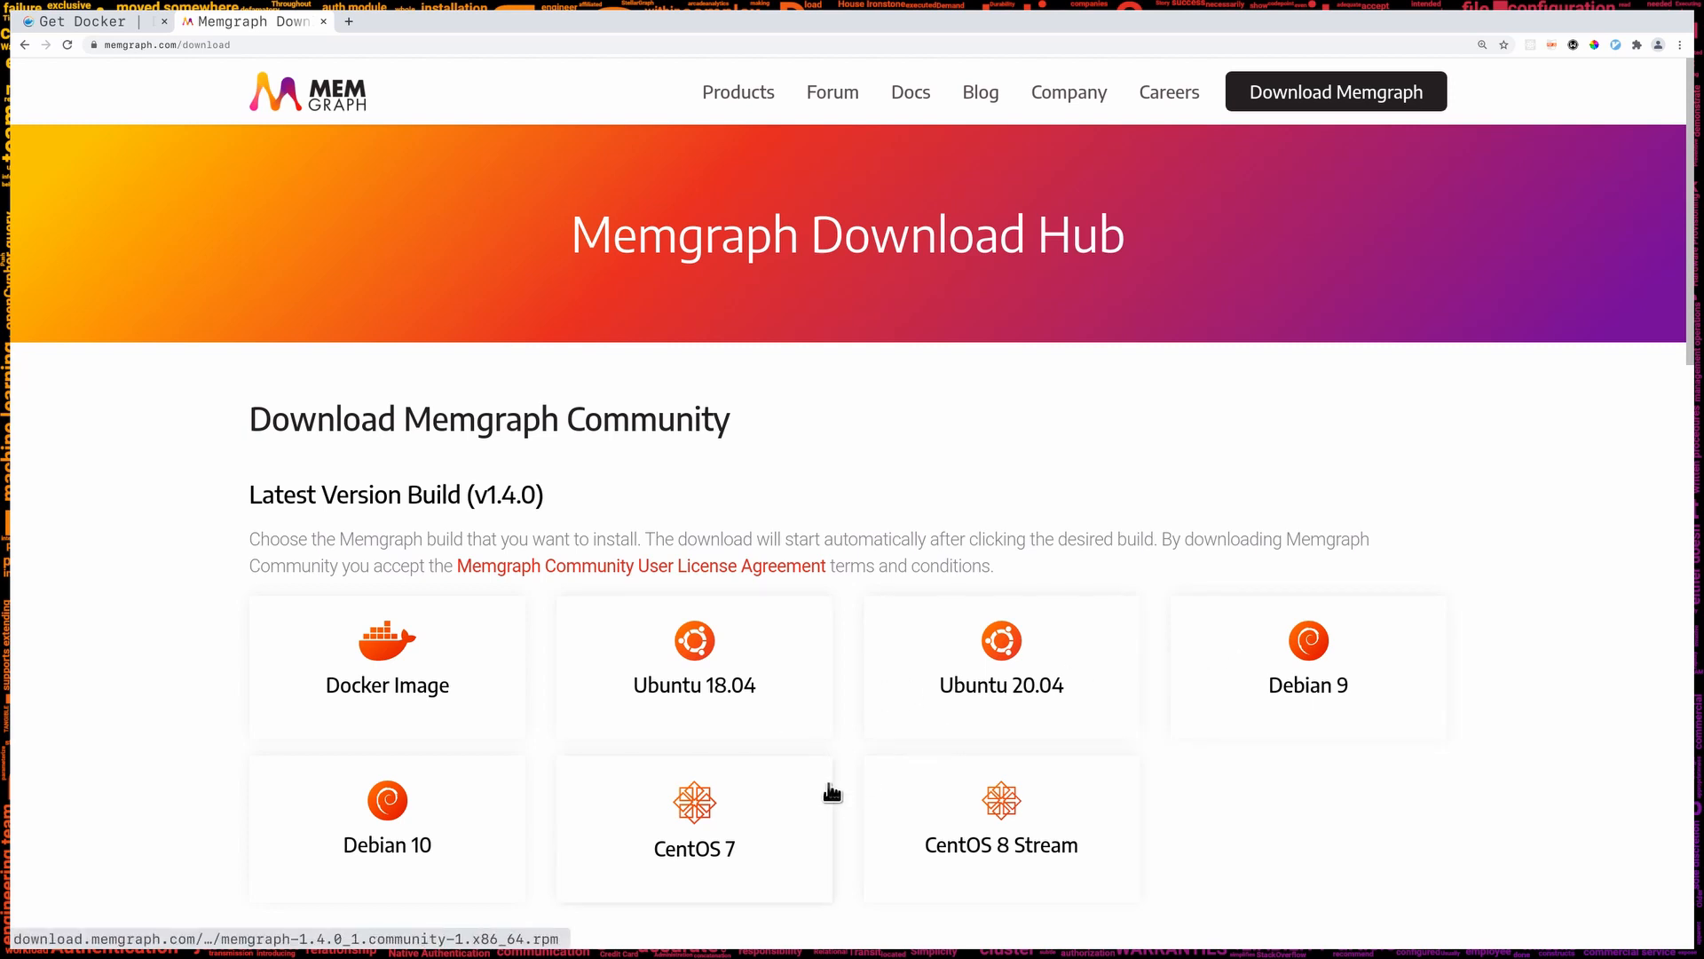
mouse_move(454, 628)
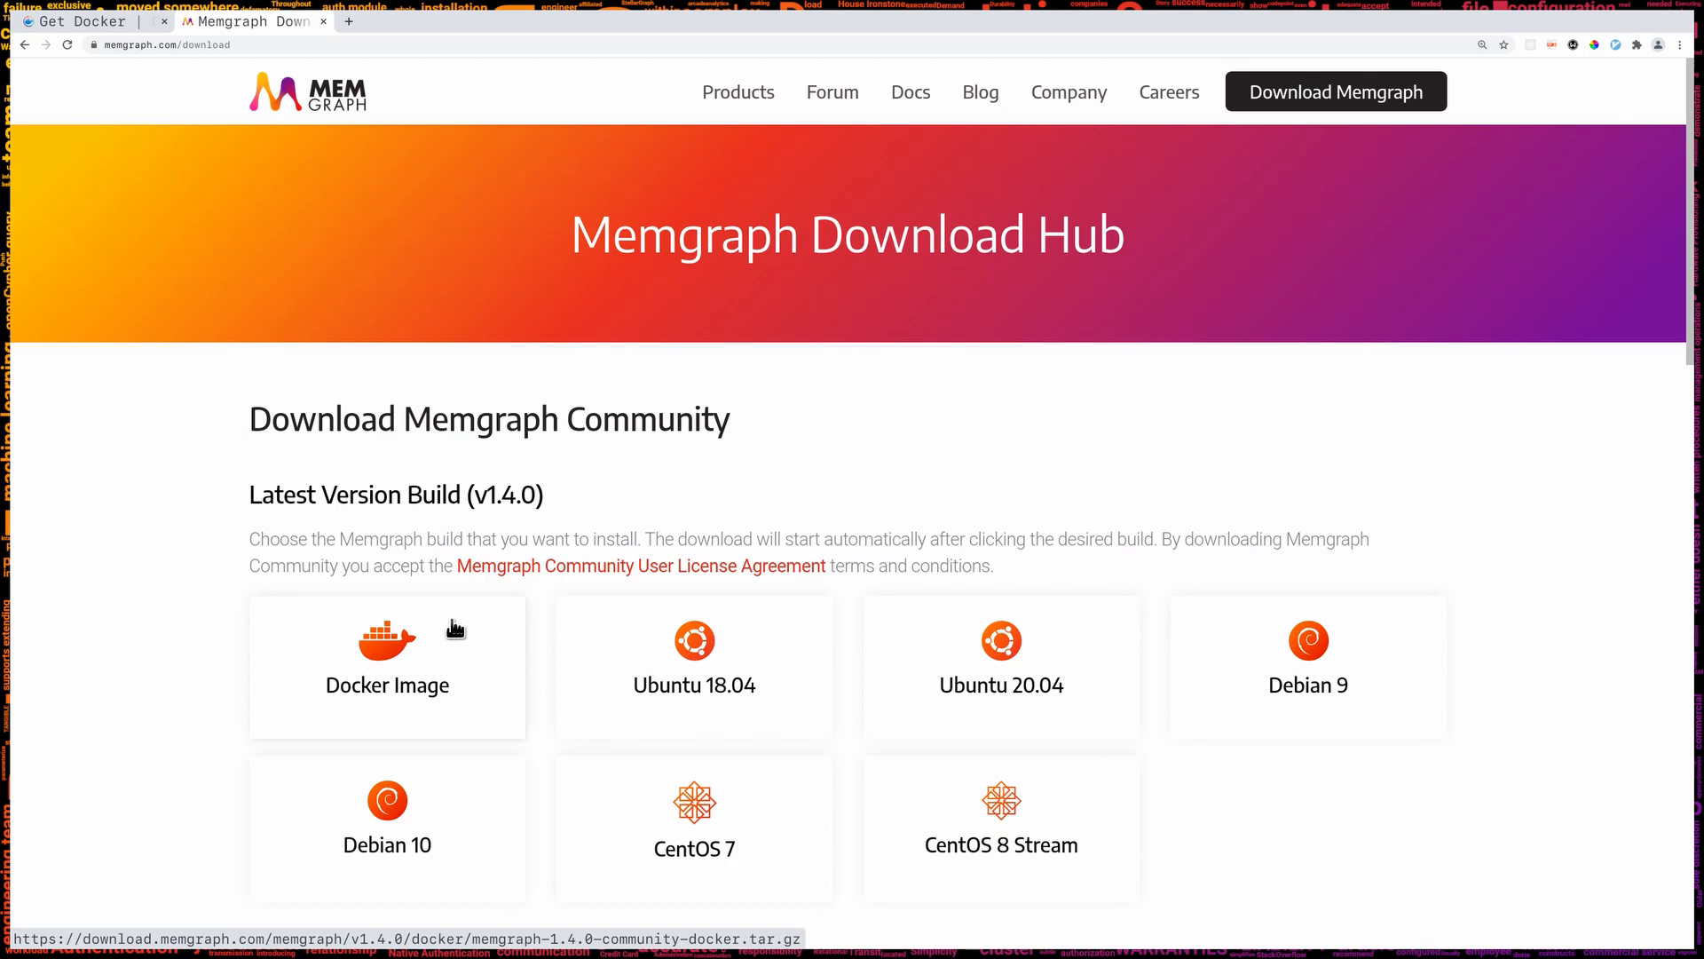
Zoom in on the Download Hub, then switch to the Get Docker documentation page.
key(ctrl+plus)
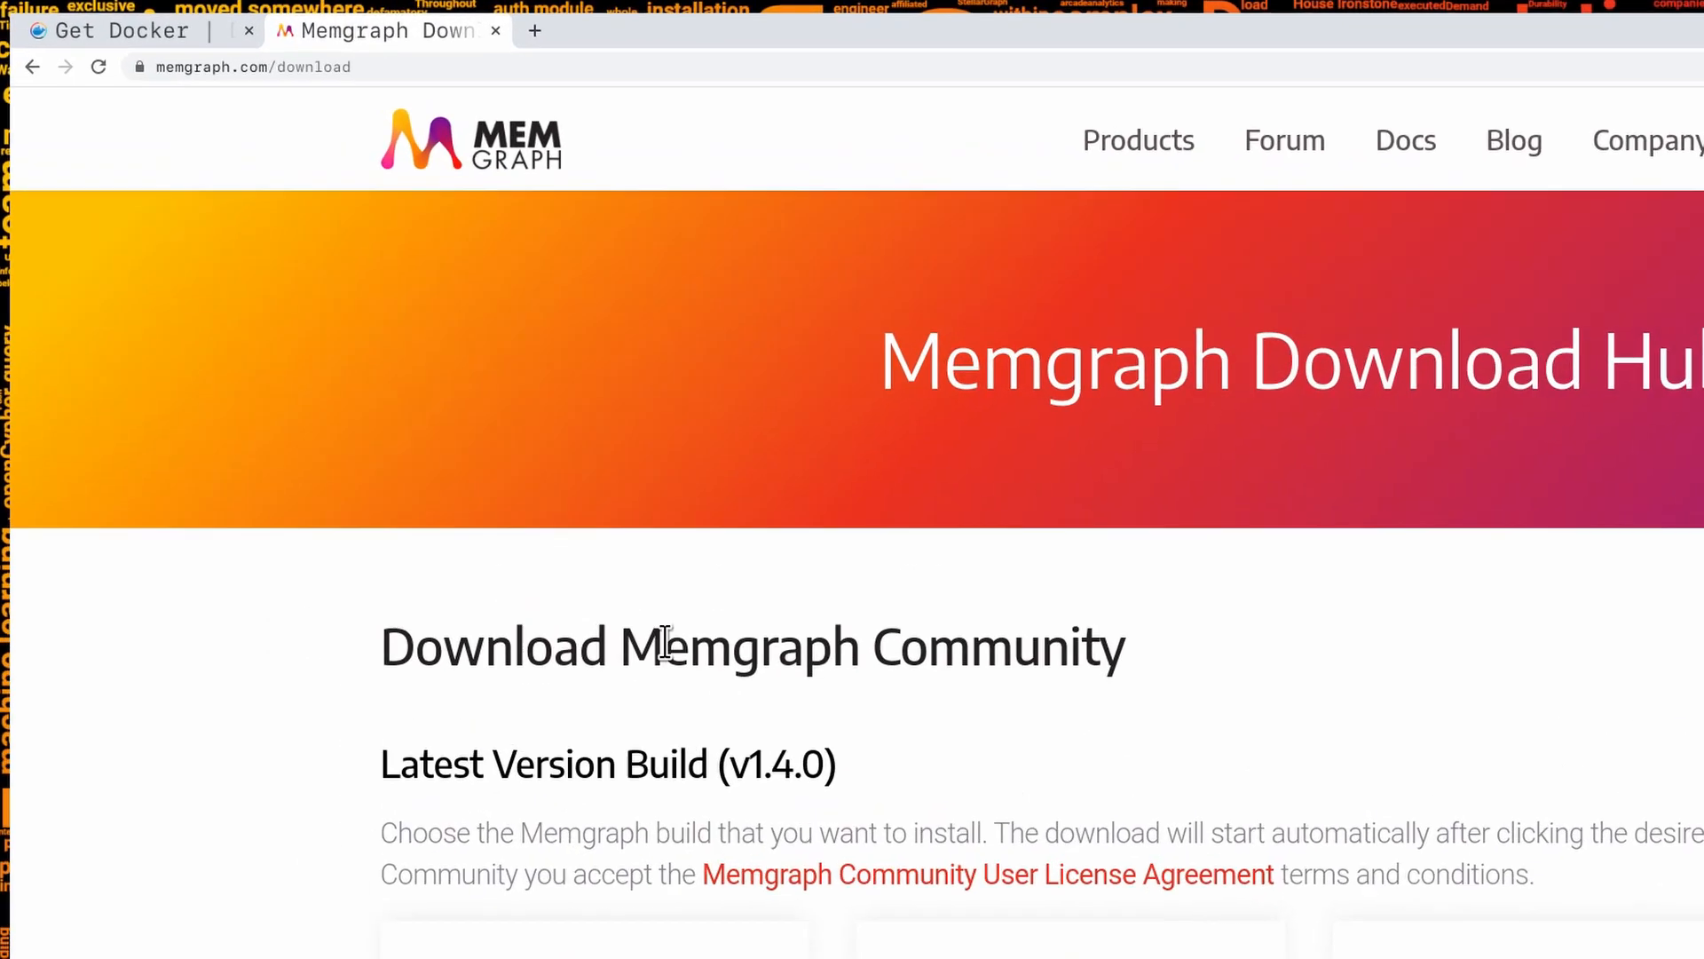
click(120, 30)
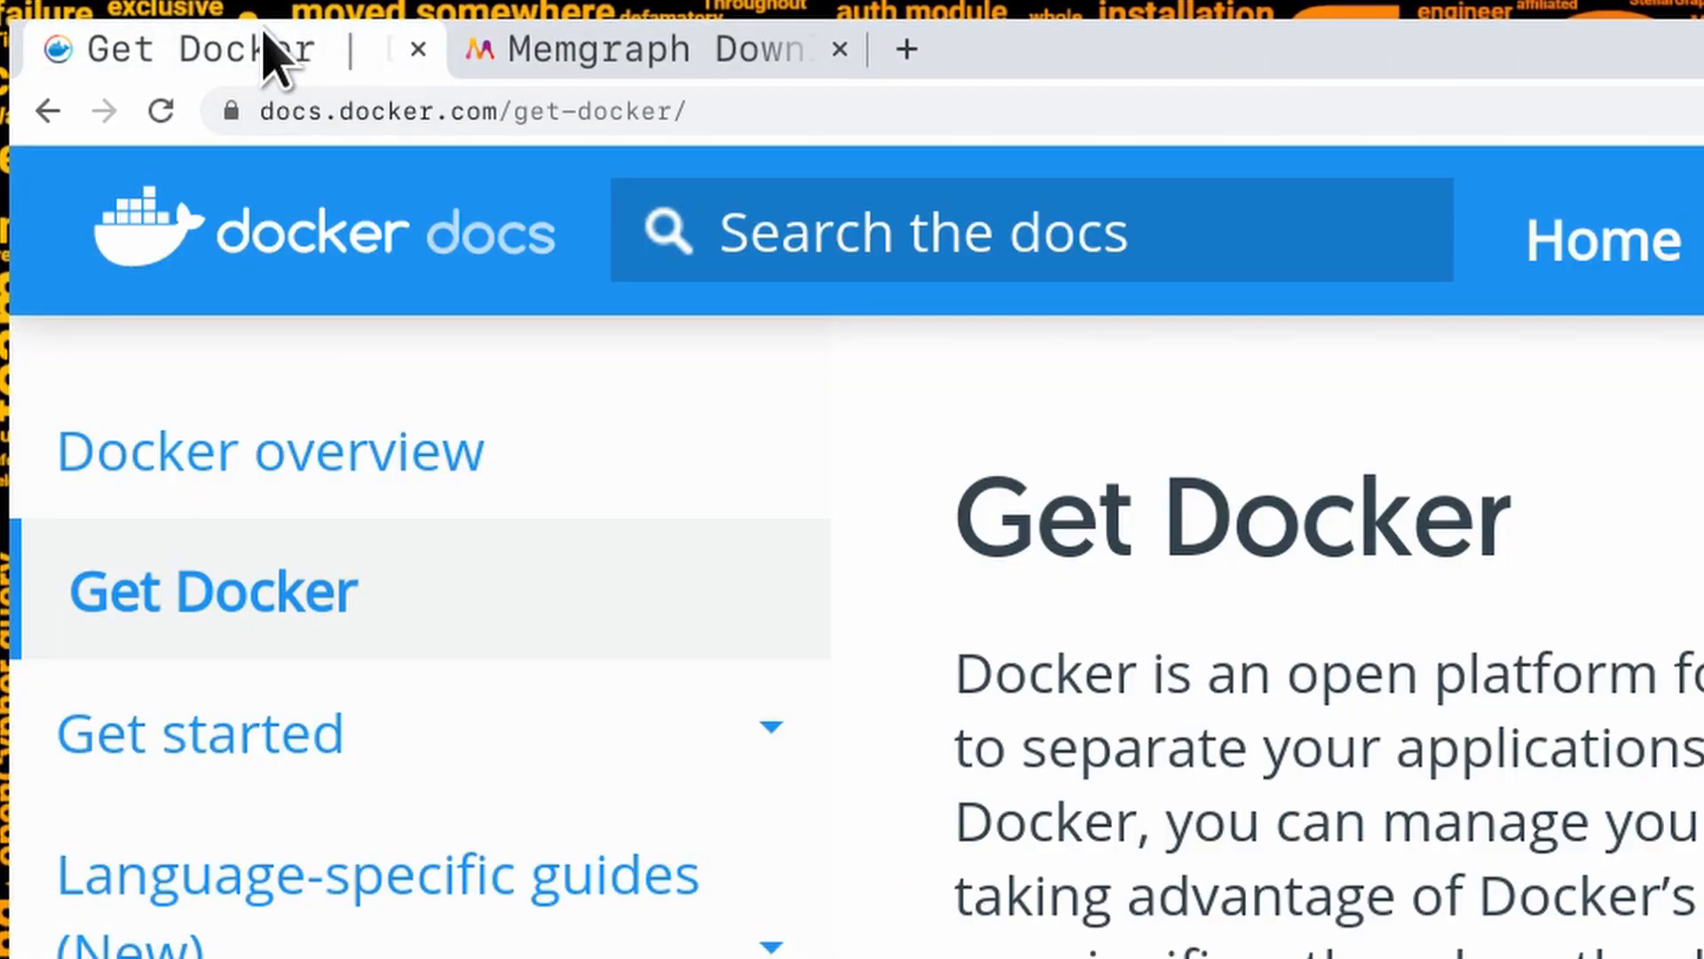
mouse_move(1587, 533)
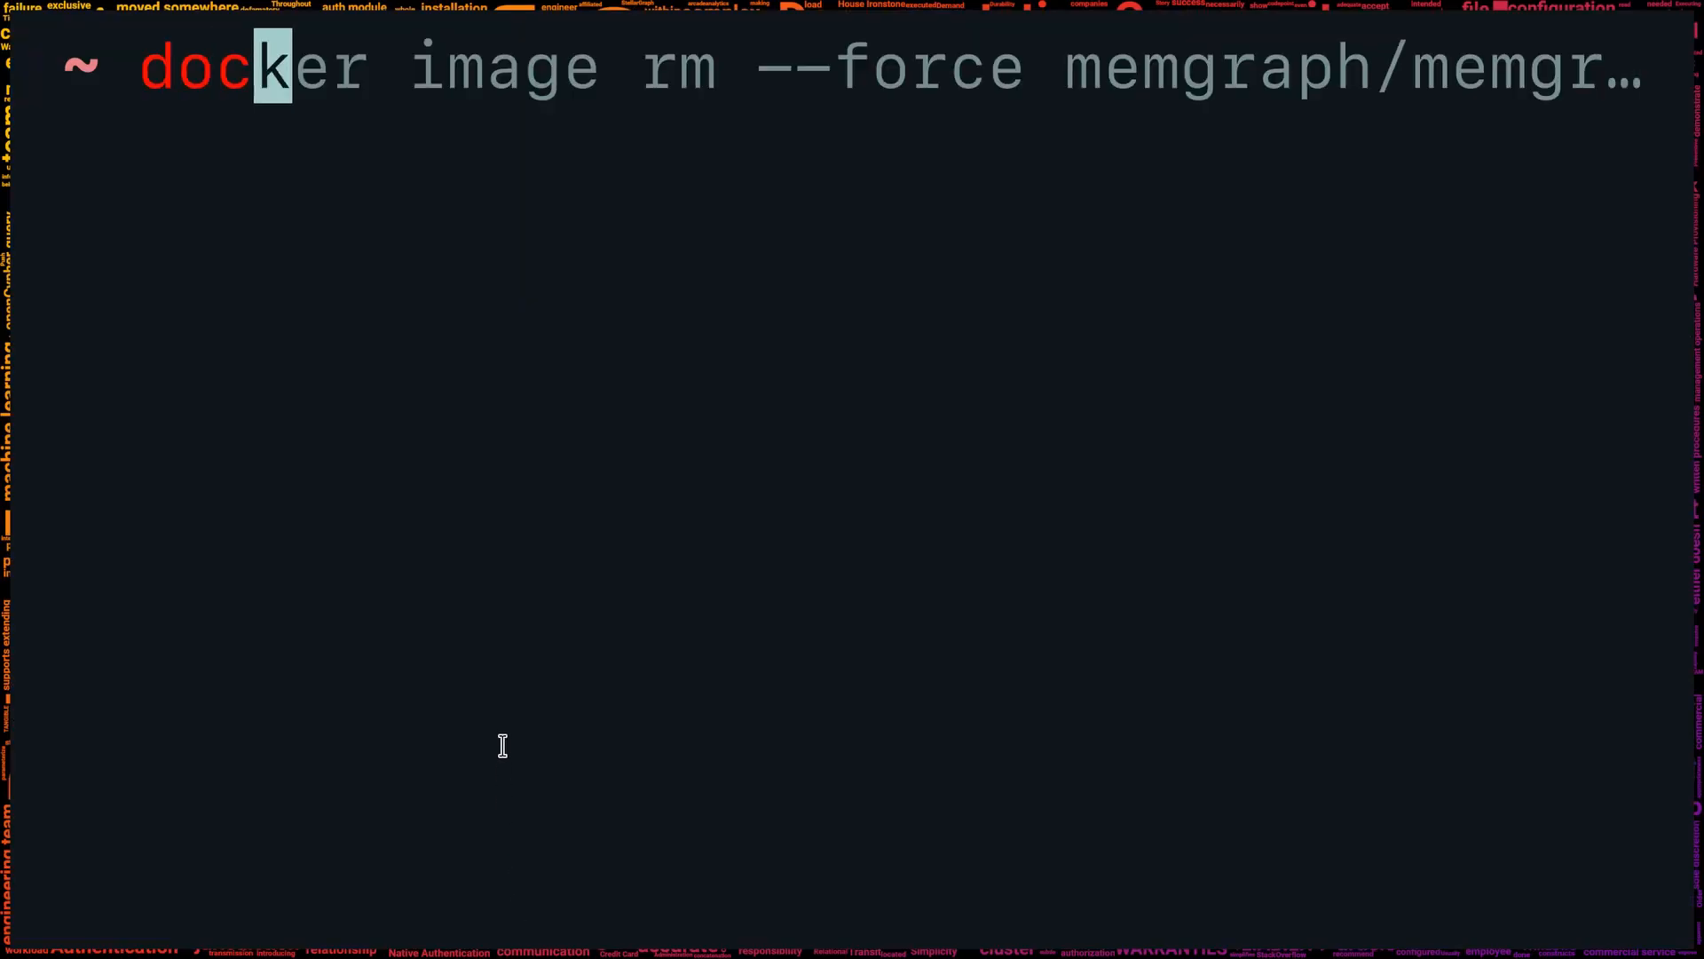
Run 'docker run -p 7687:7687 memgraph/memgraph' to pull and start Memgraph.
text(docker run -p 7687:7687 memgraph/memgr)
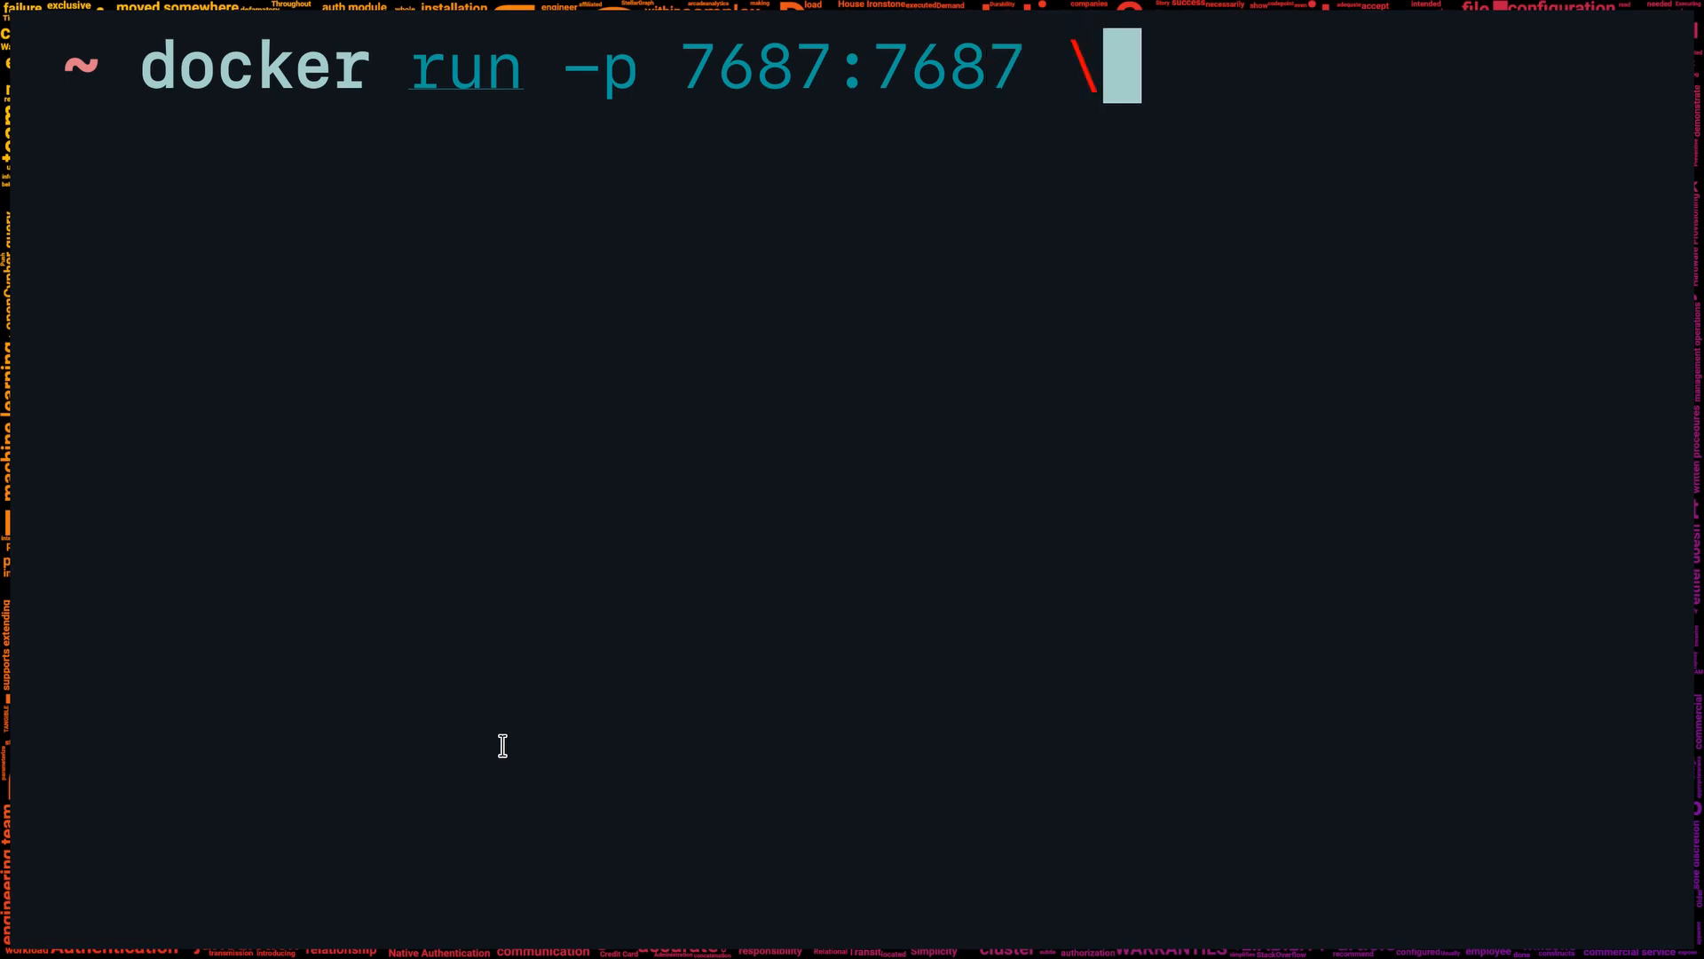
text(memgraph/memgraph)
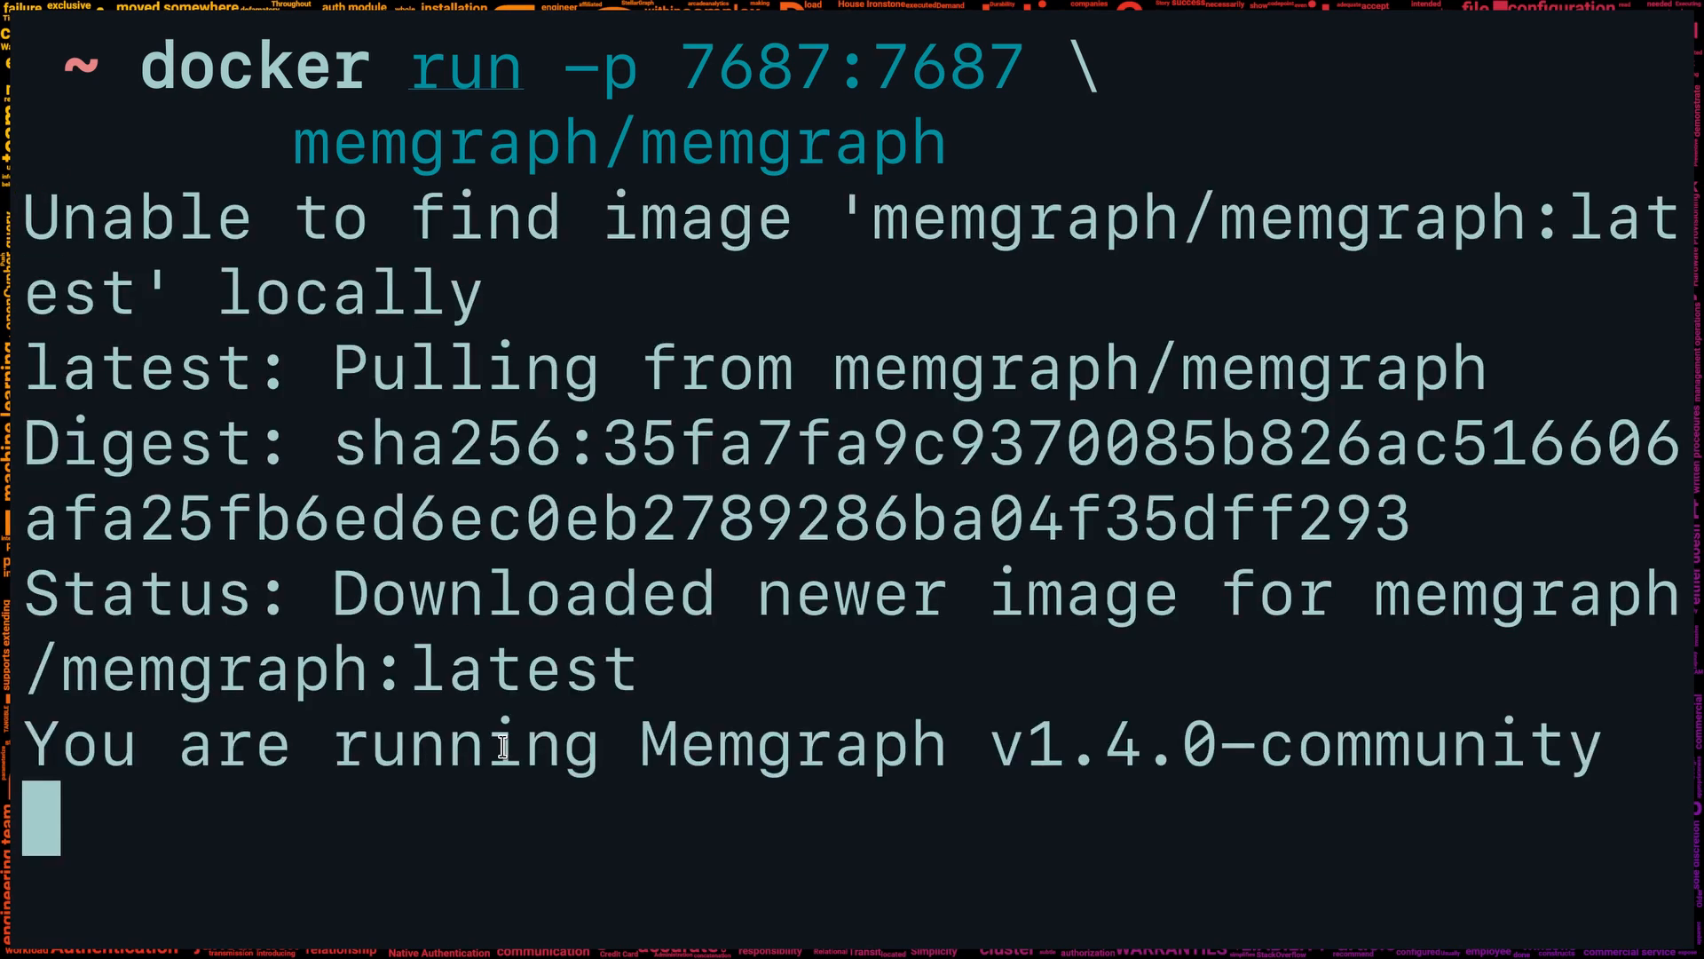
mouse_move(1196, 761)
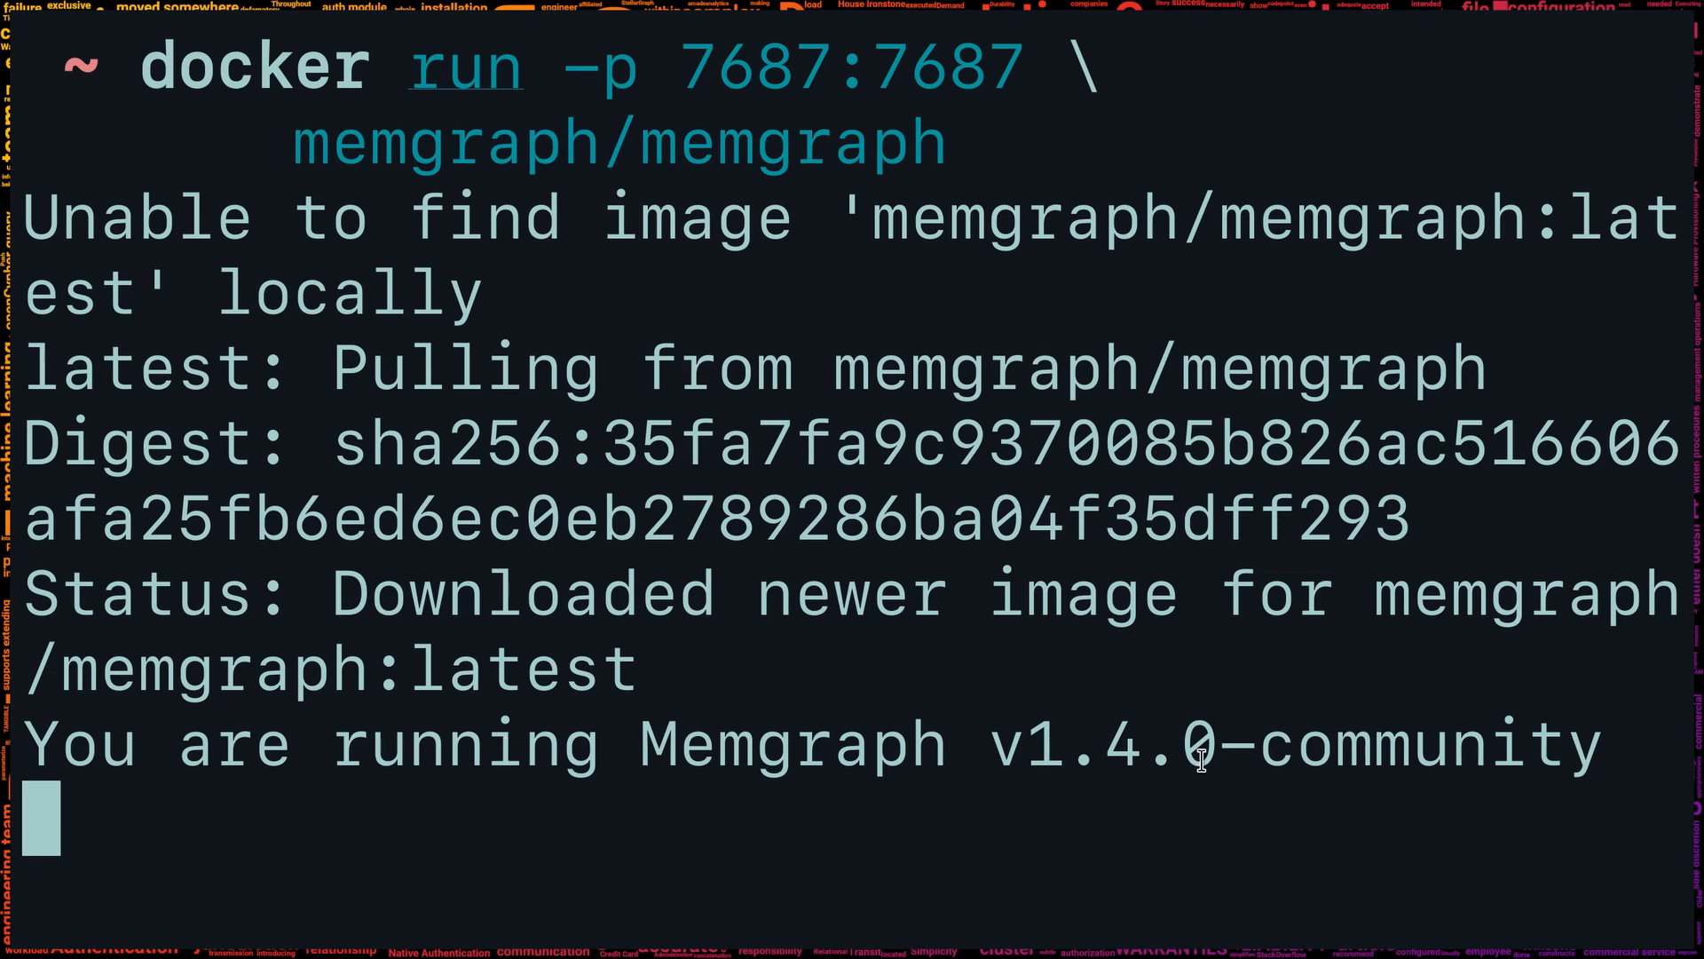
mouse_move(514, 938)
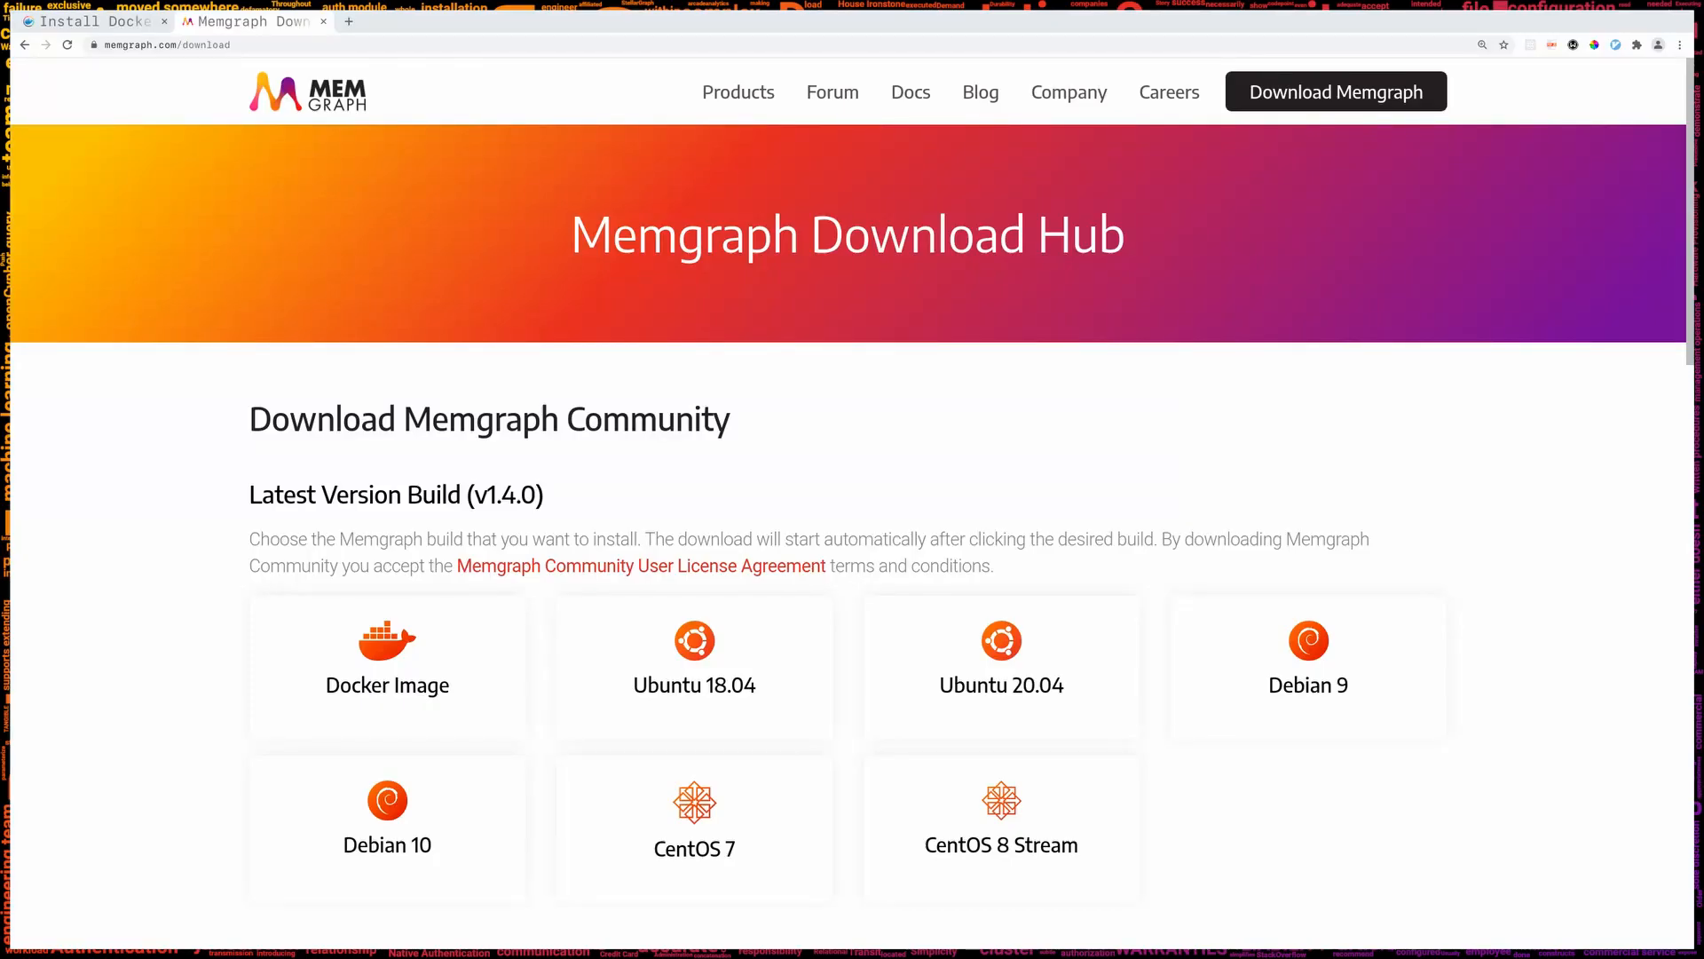
Scroll the Download Hub down to the Memgraph Lab Mac, Linux and Windows builds.
scroll(down, 3)
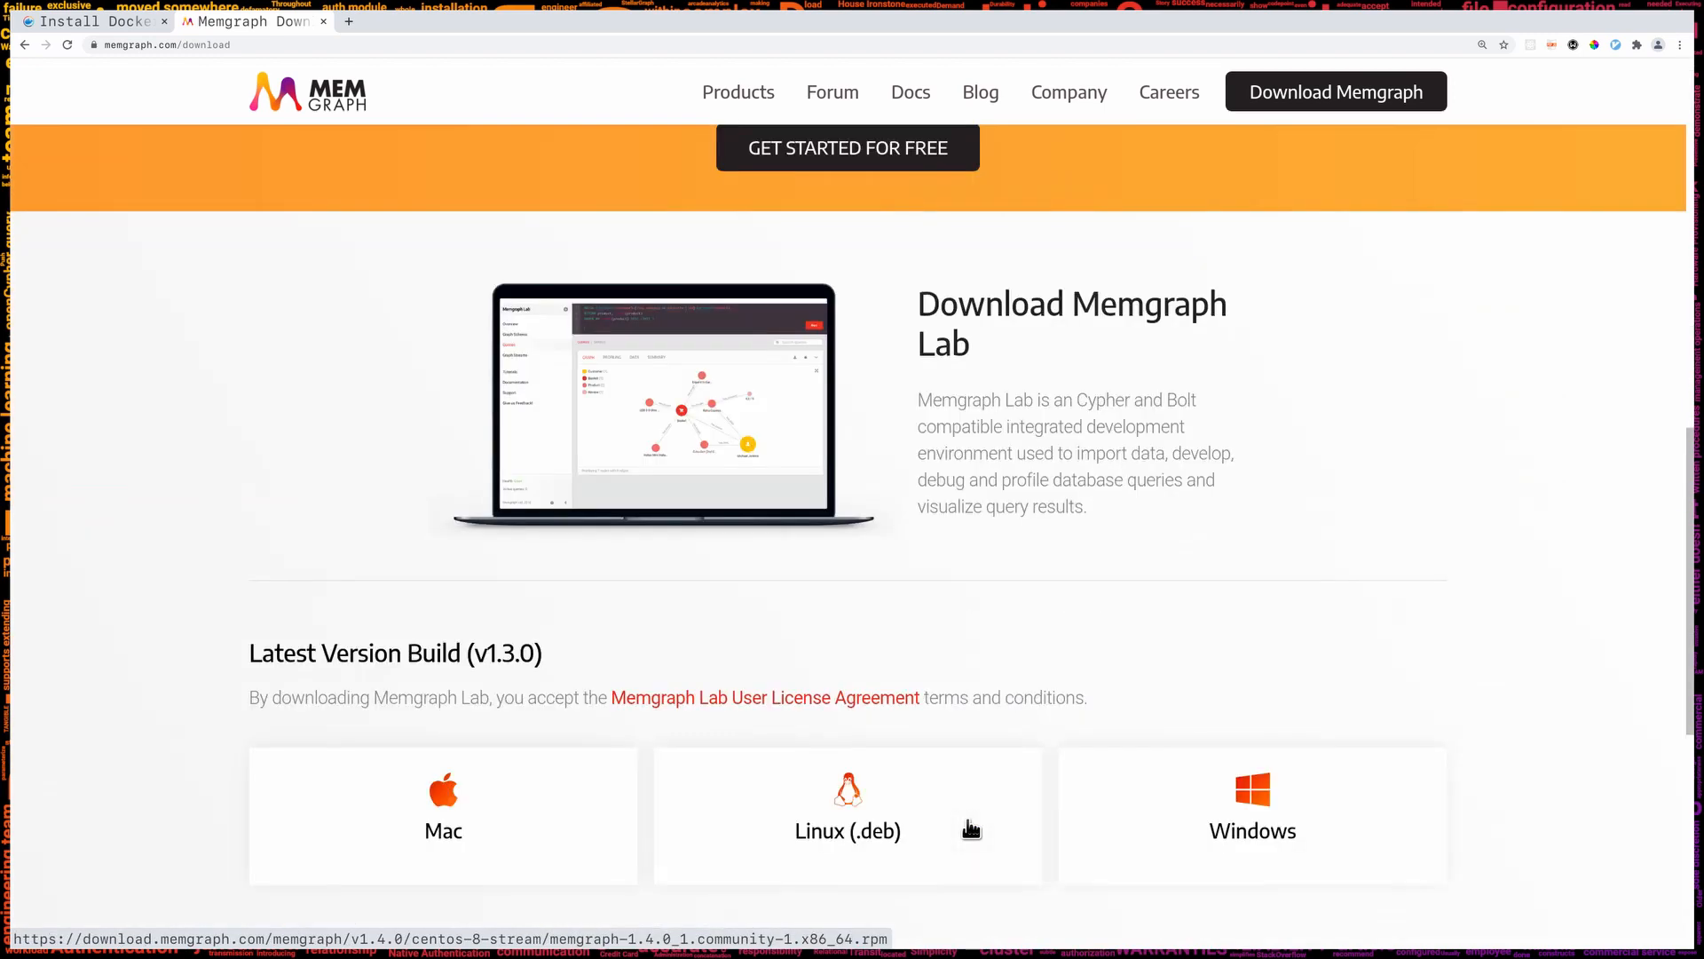
scroll(down, 3)
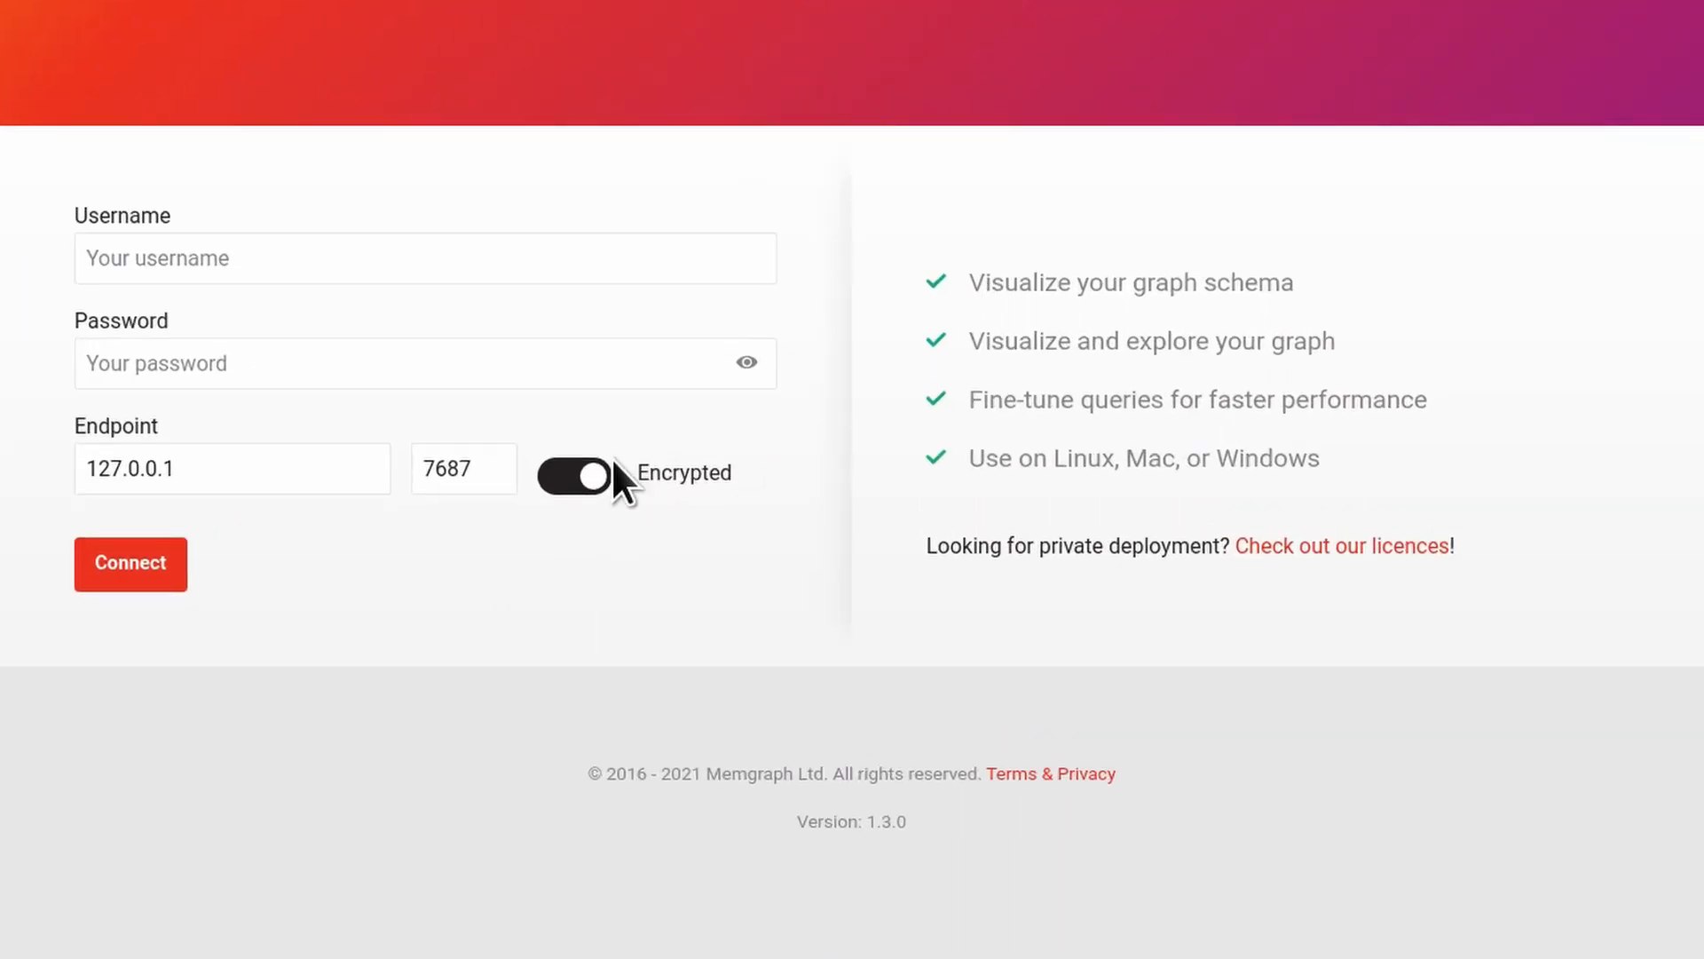
Disable encryption and connect Memgraph Lab to 127.0.0.1 on port 7687.
click(575, 476)
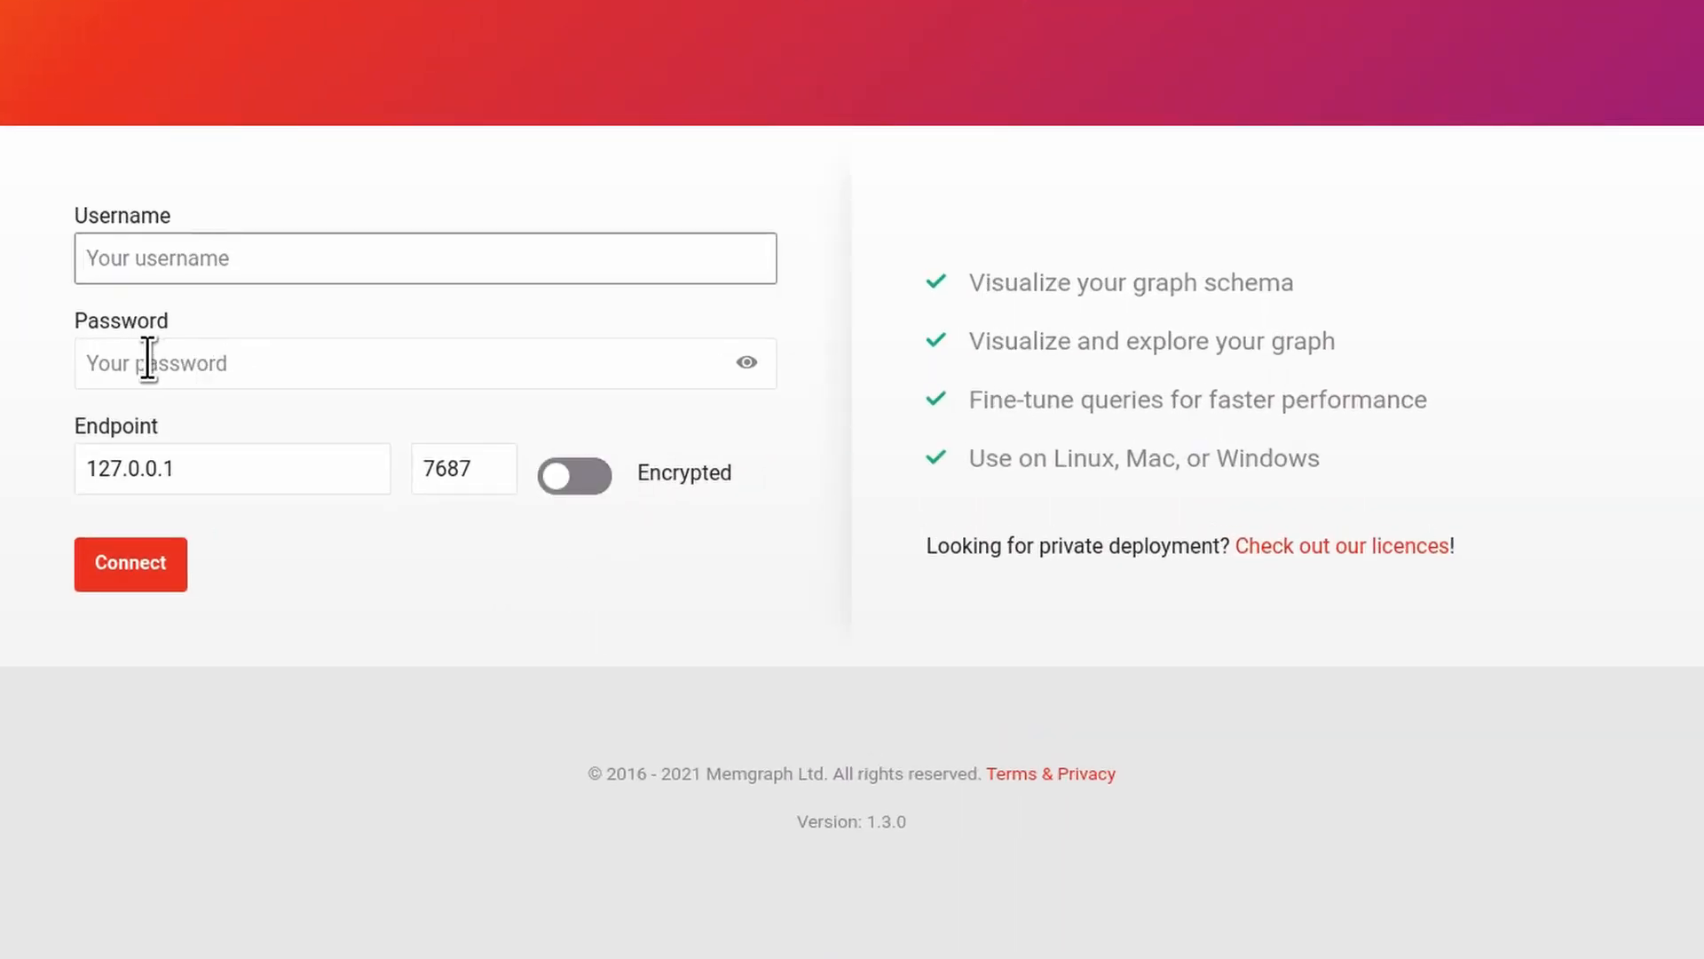
triple_click(232, 468)
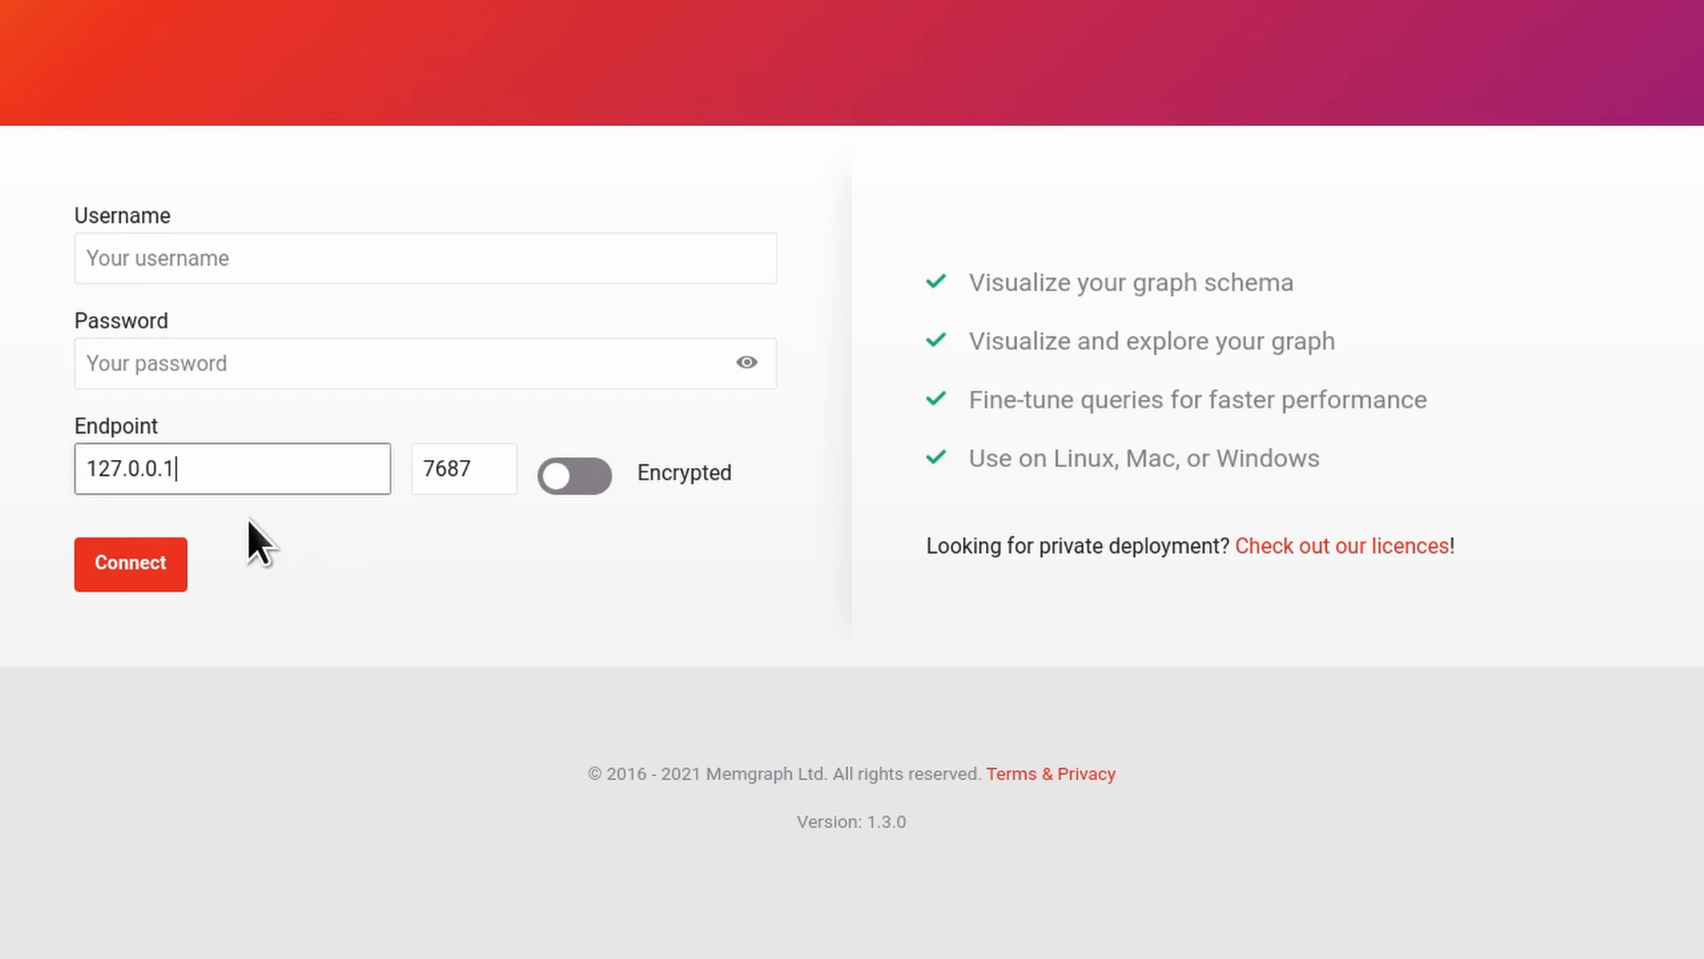
click(130, 563)
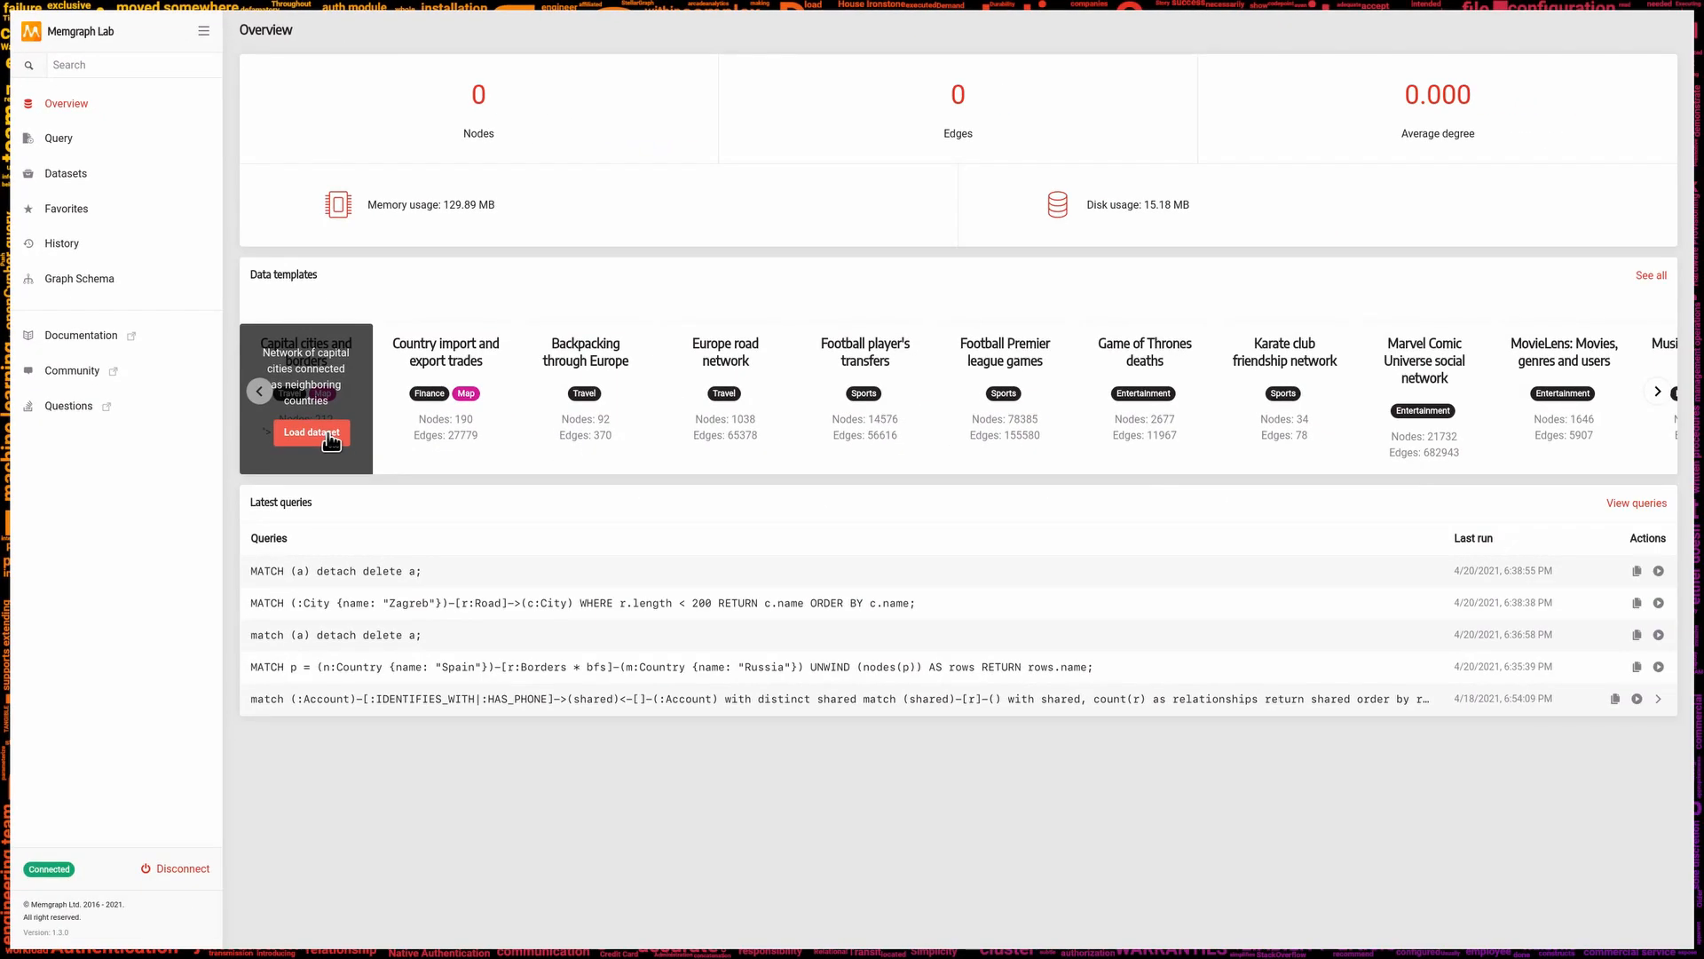
Load the Capital cities and borders template and run its Paris neighbours sample query.
click(310, 432)
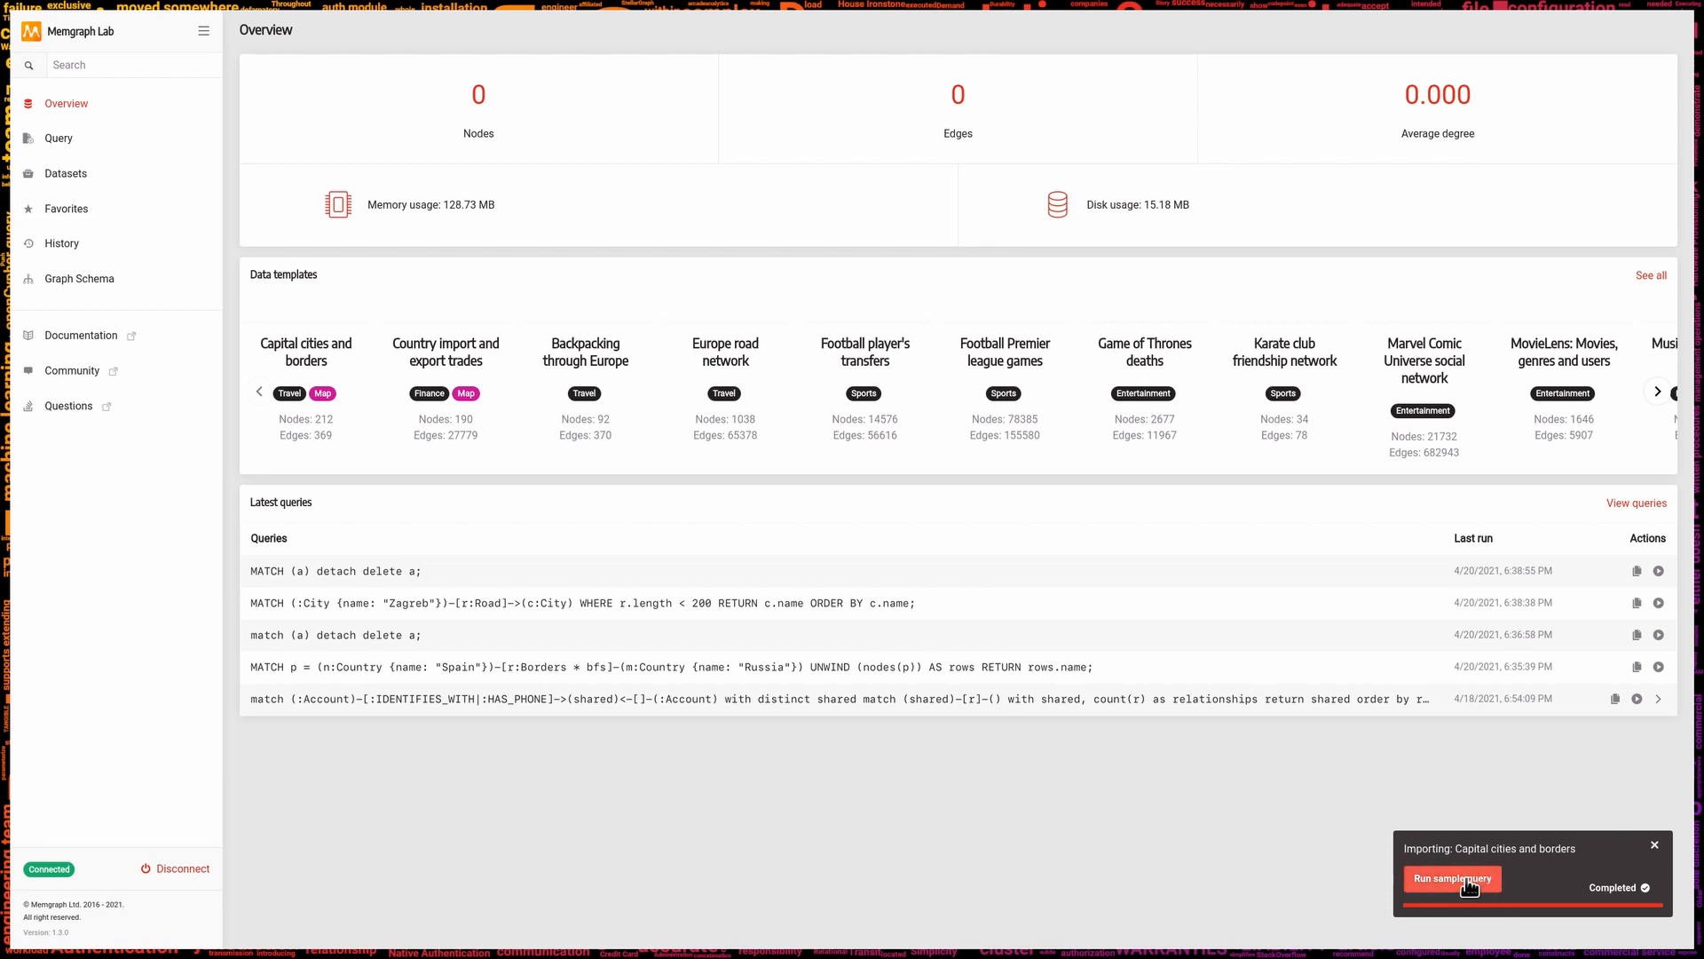
click(1449, 878)
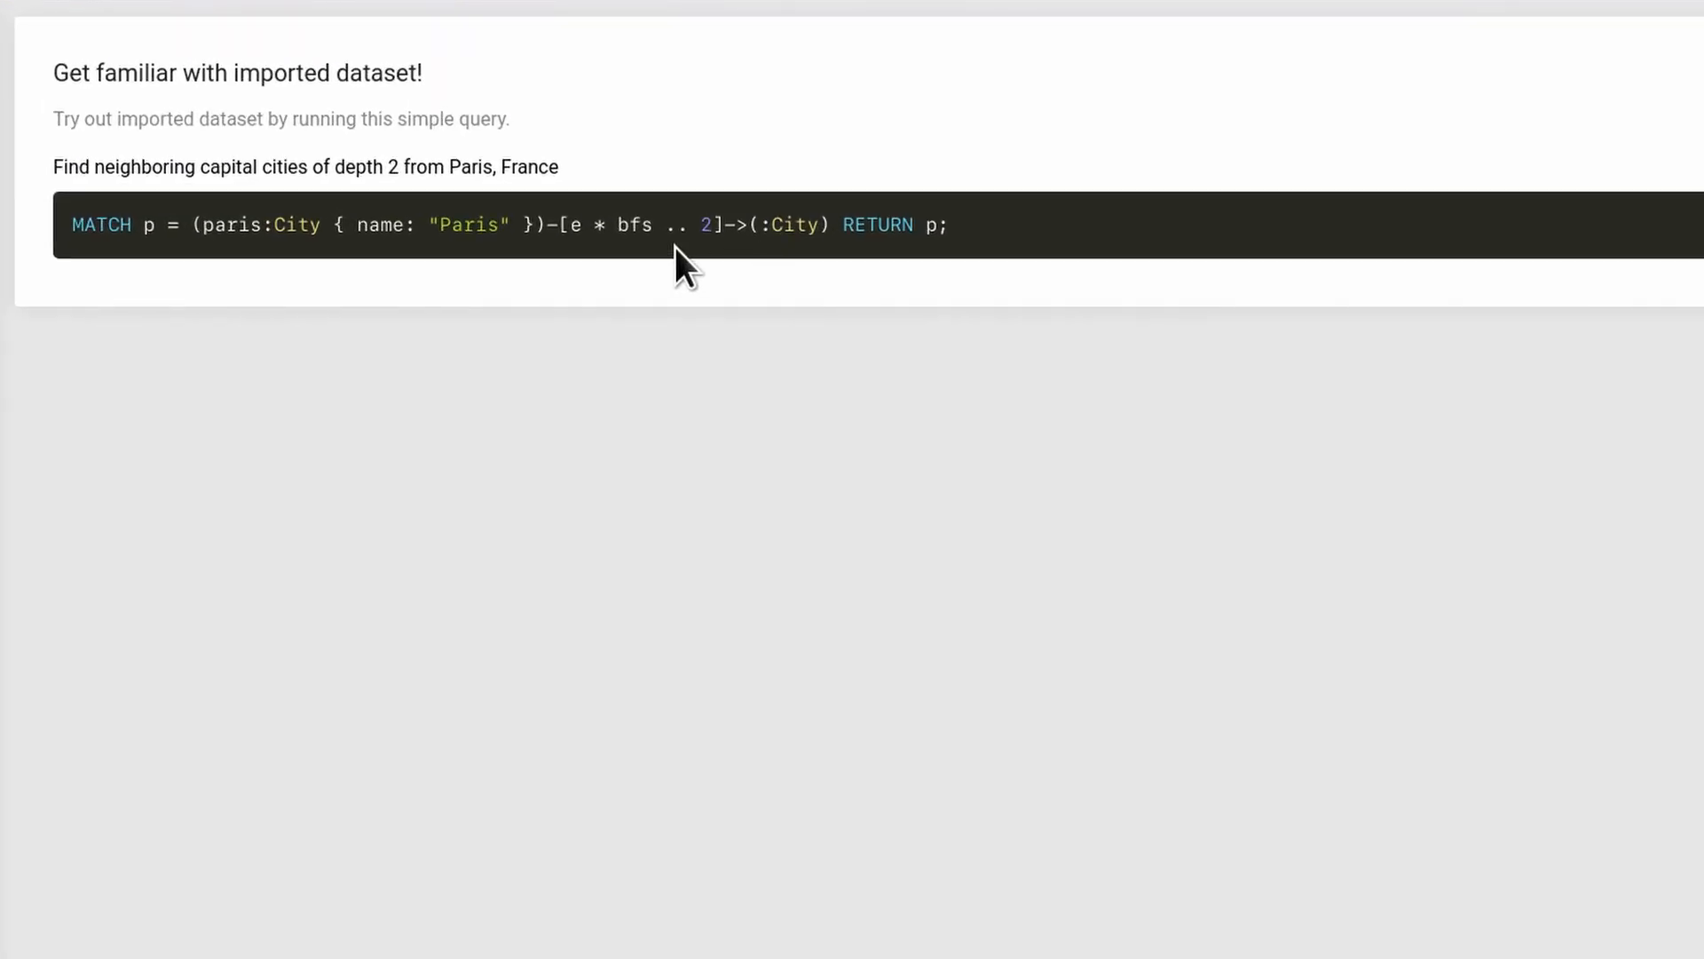